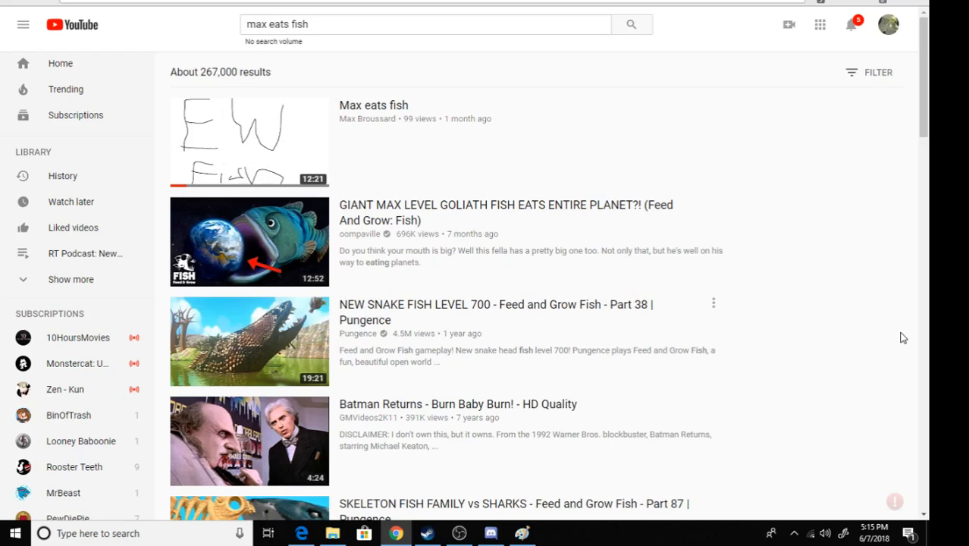
mouse_move(167, 156)
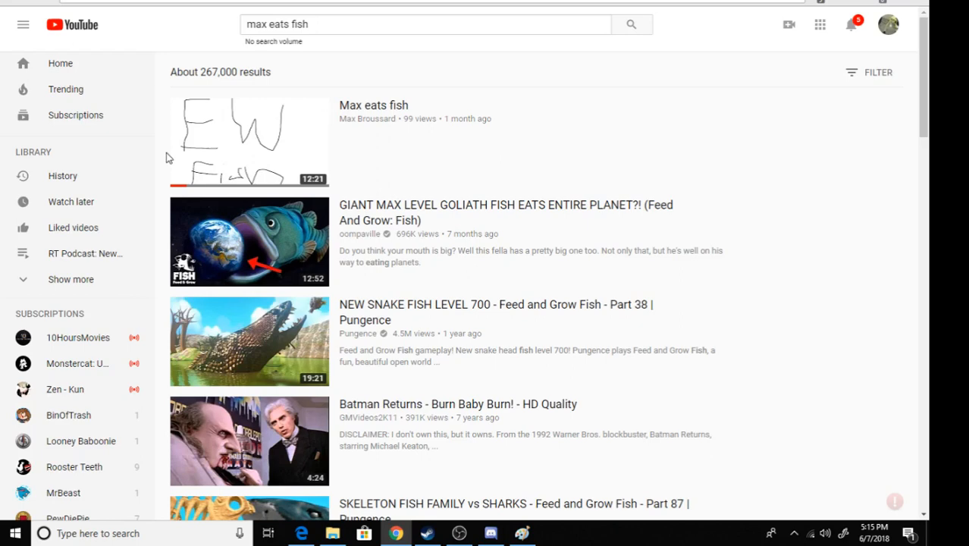
mouse_move(234, 142)
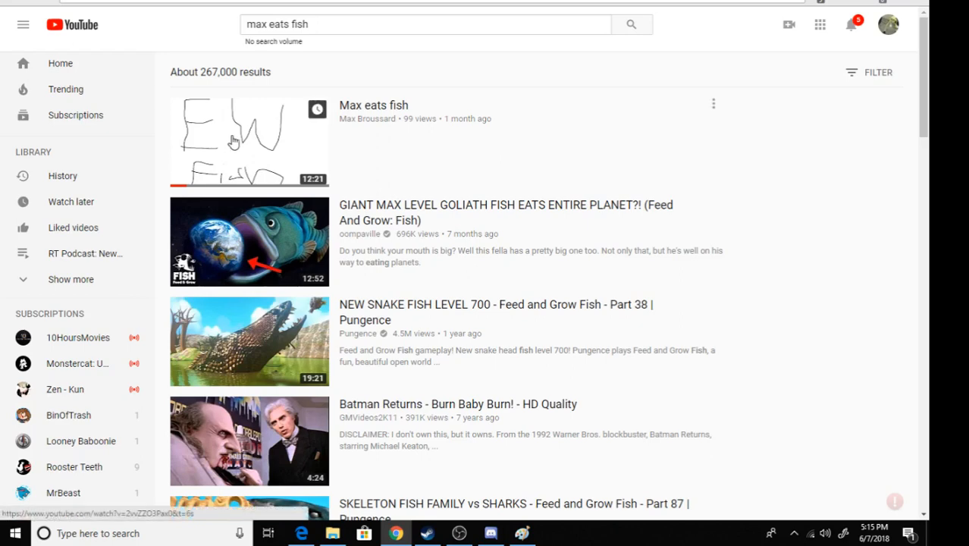
Open the 'Max eats fish' video from the search results, showing 1,158 views
click(248, 143)
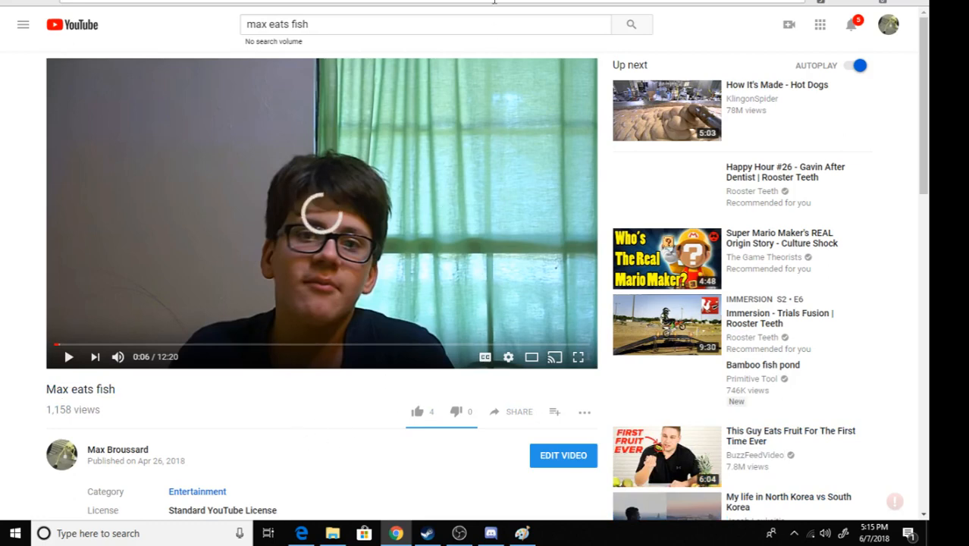
Return to the YouTube home page via the logo
click(72, 25)
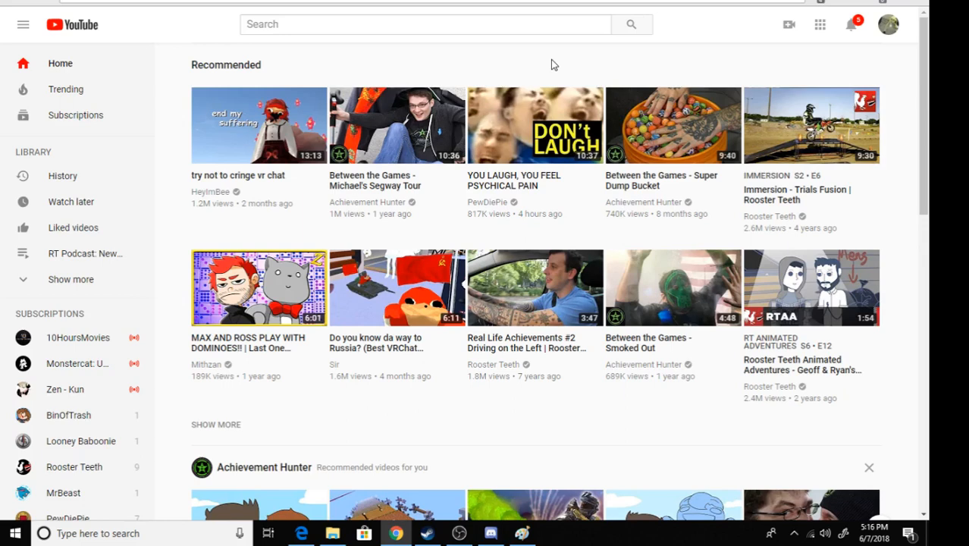
Search YouTube for 'max broussard' to bring up the channel and its videos
click(424, 24)
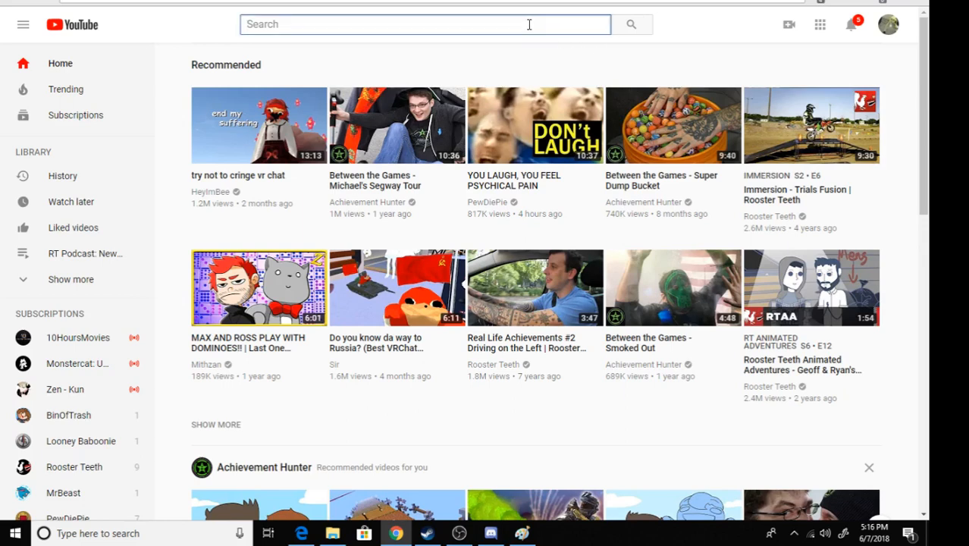
text(max broussard)
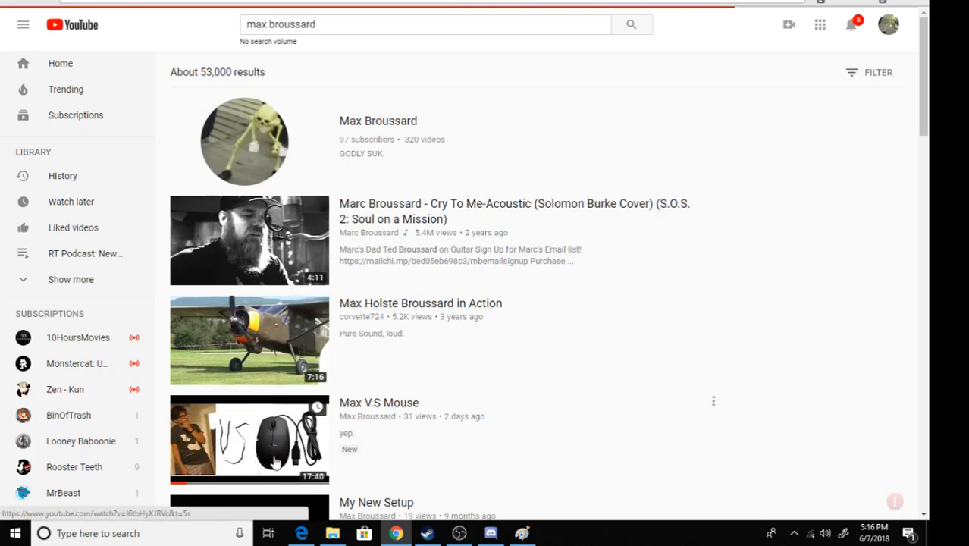
Open the 'Max V.S Mouse' video, whose watch page shows 131 views
click(248, 440)
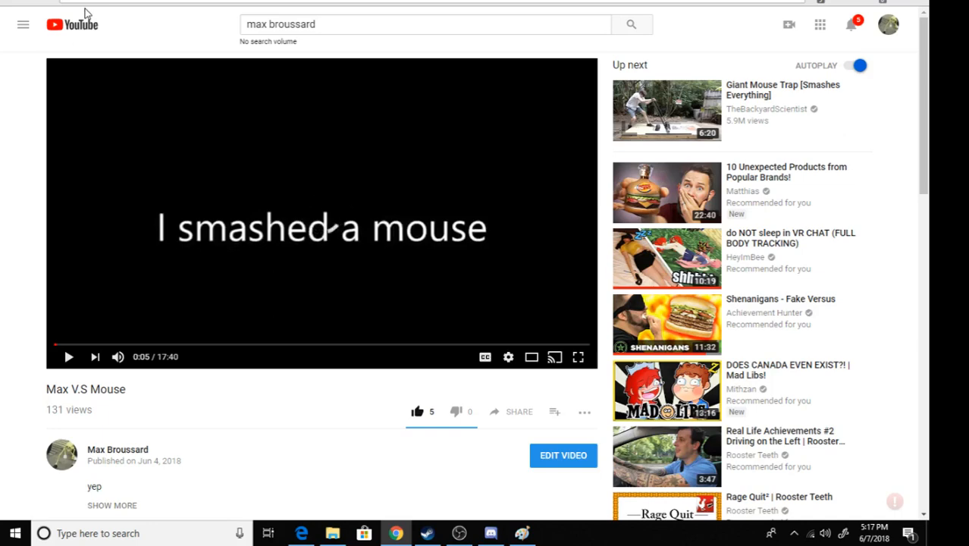